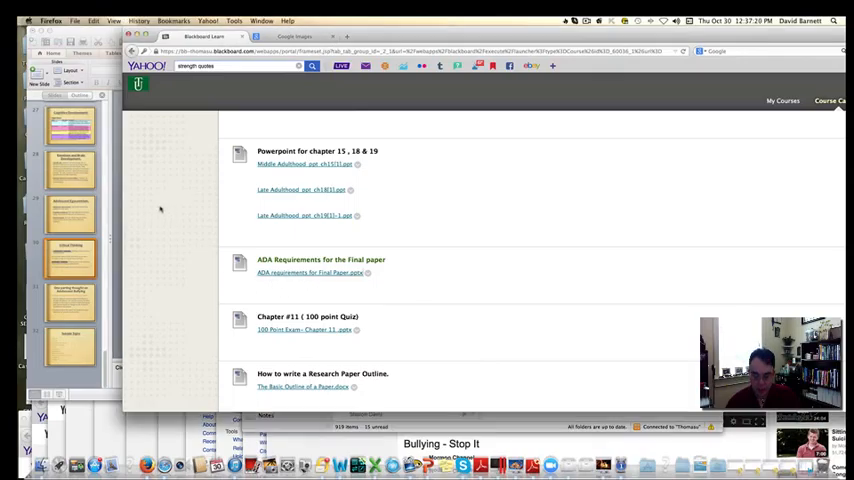
- Scroll the Blackboard course content down to the chapter PowerPoint links and Chapter #11 quiz
scroll(up, 3)
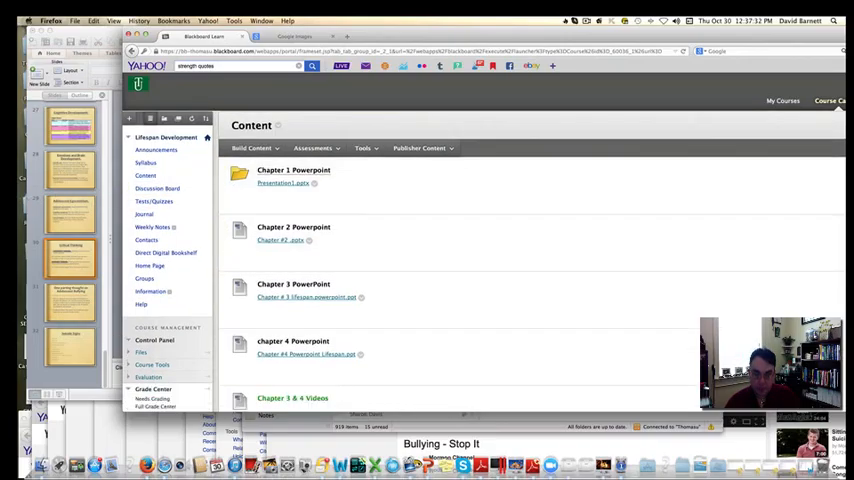
scroll(down, 3)
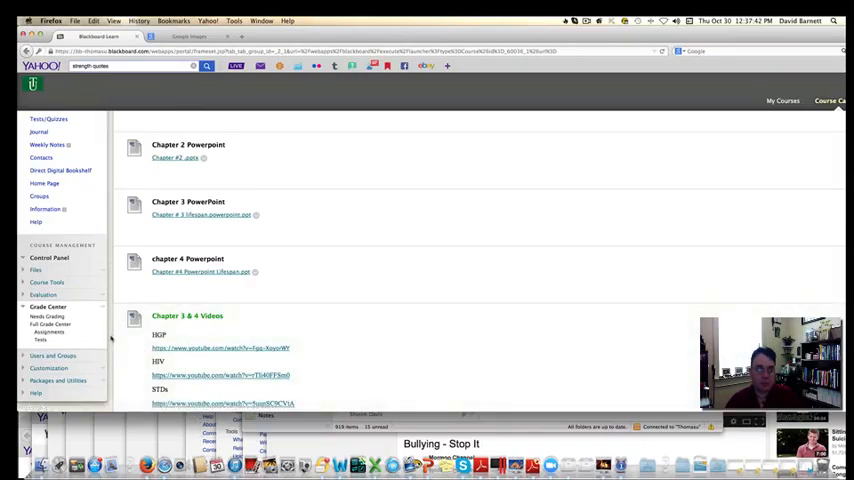
scroll(down, 3)
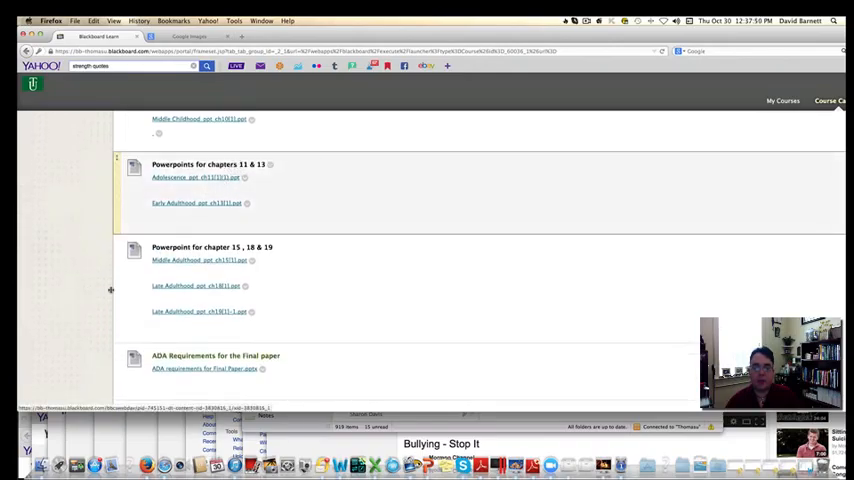
scroll(down, 3)
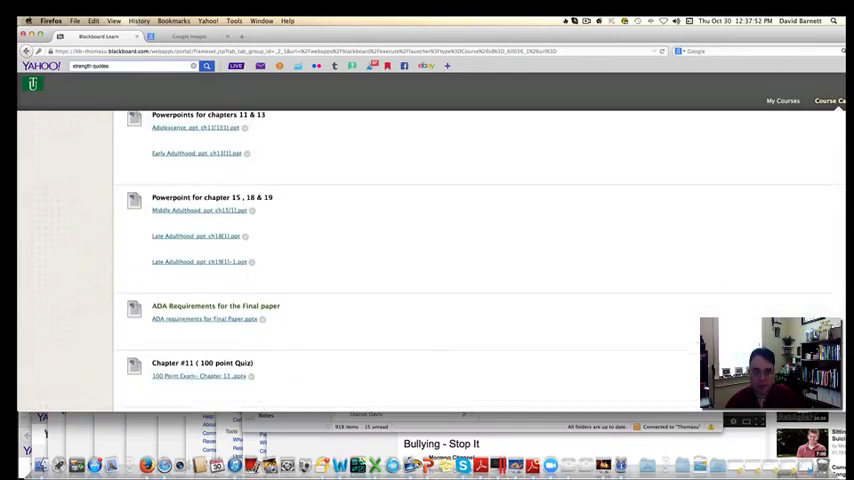
scroll(down, 3)
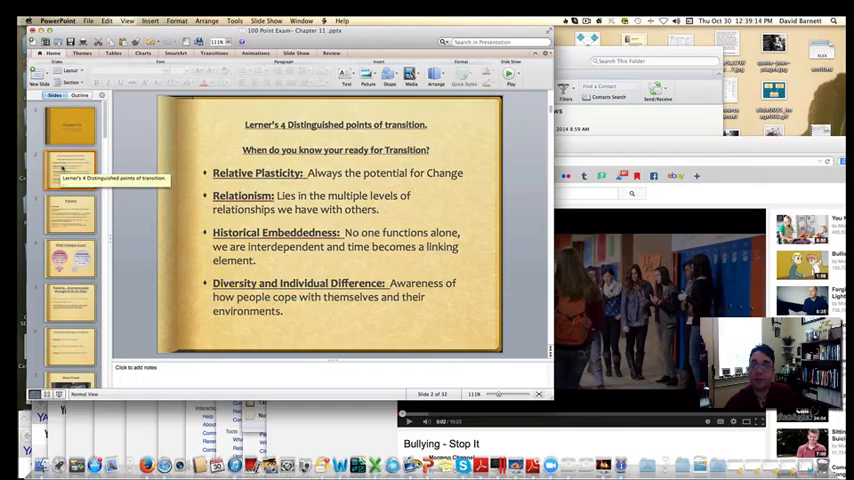
click(336, 240)
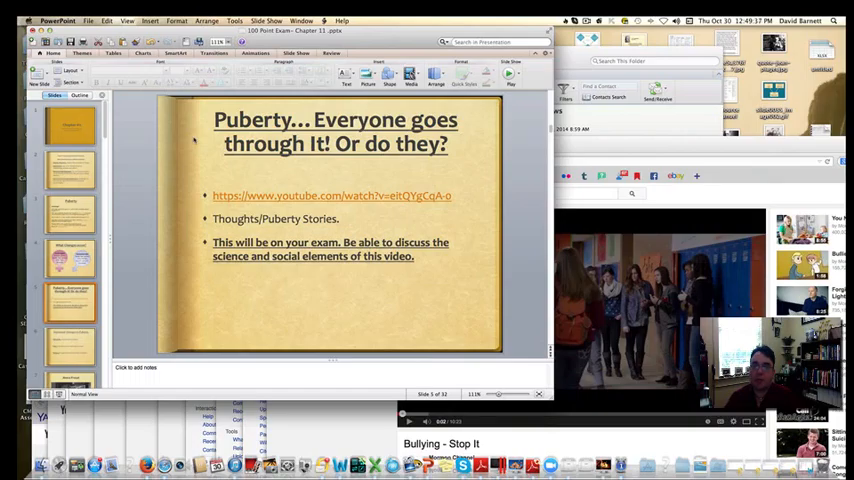
click(68, 344)
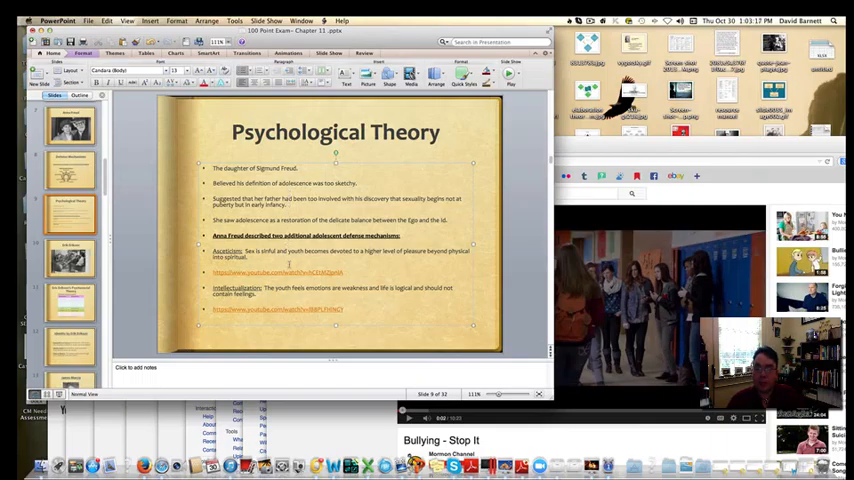
click(70, 300)
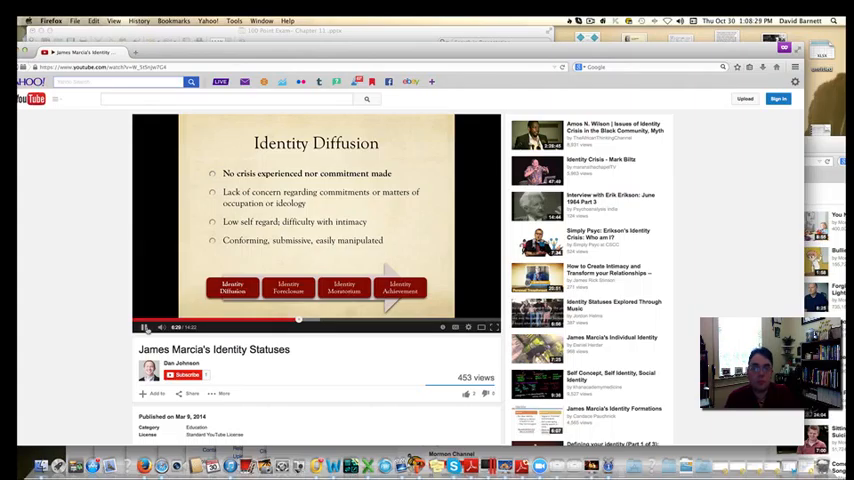
click(288, 288)
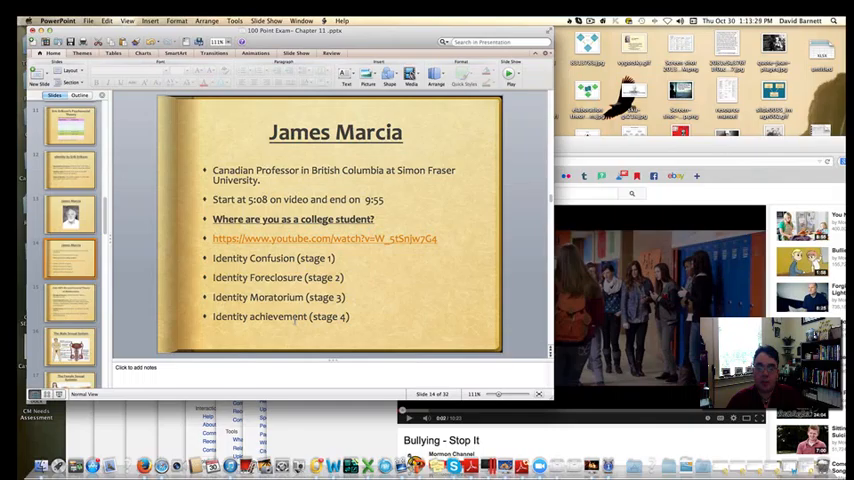
- Return to the PowerPoint window showing the James Marcia identity-stages slide
click(70, 300)
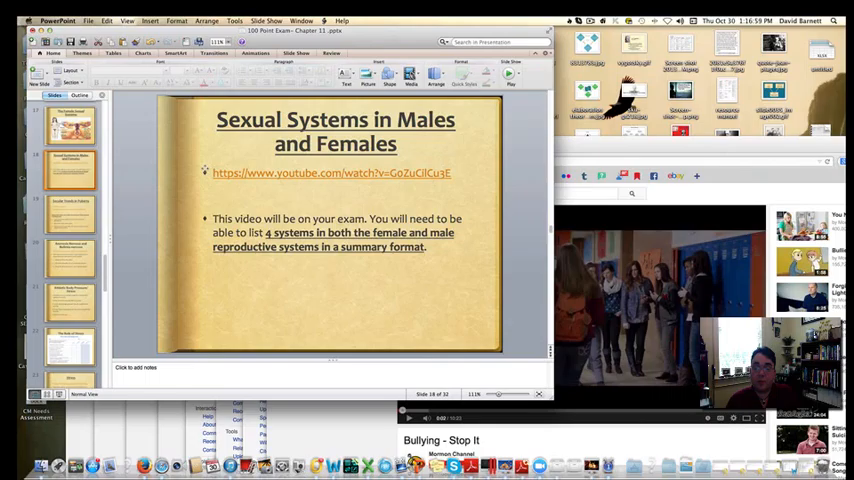
click(332, 172)
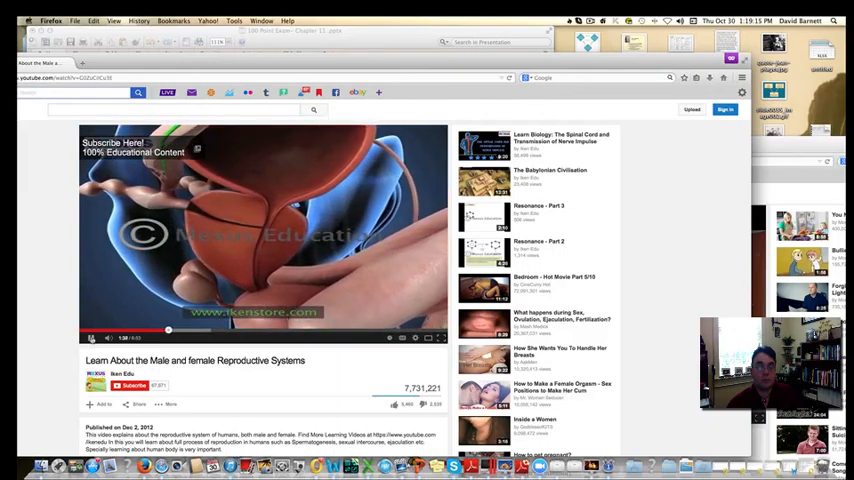